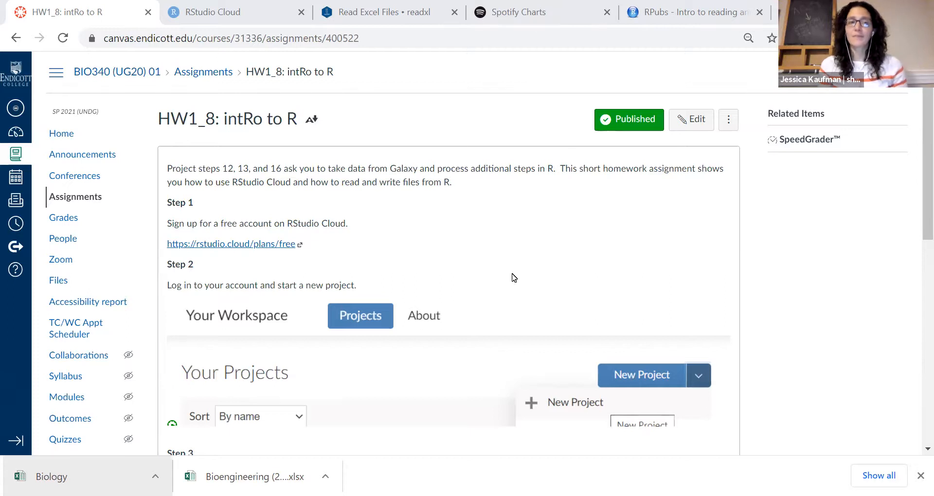
mouse_move(263, 249)
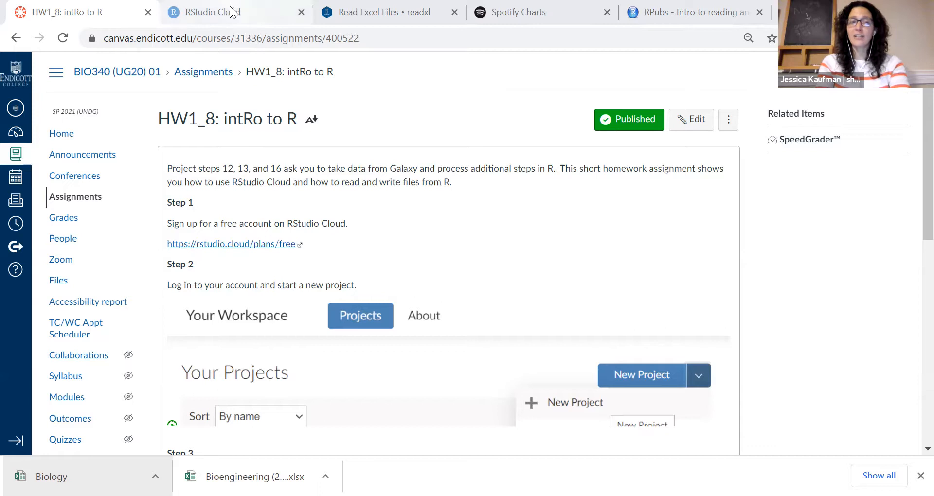
Switch to the RStudio Cloud HW1_8 project showing the ExcelExample introduction.
click(212, 12)
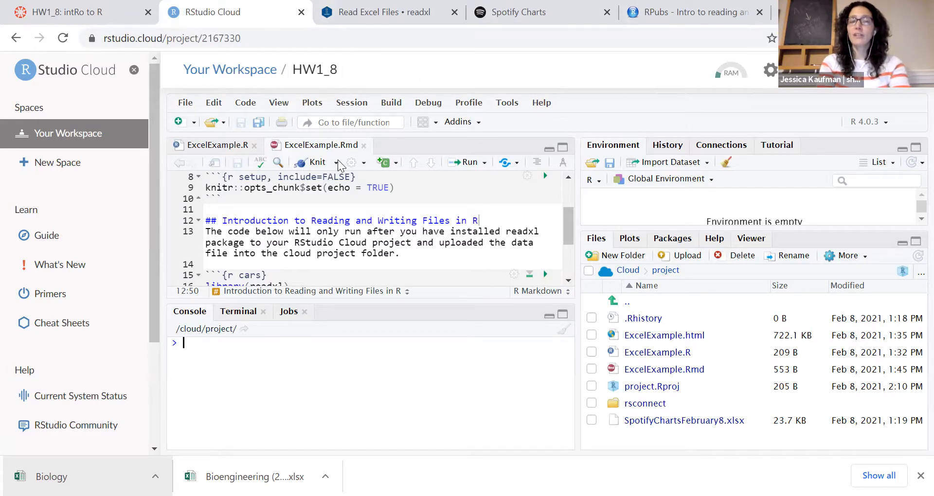
mouse_move(381, 148)
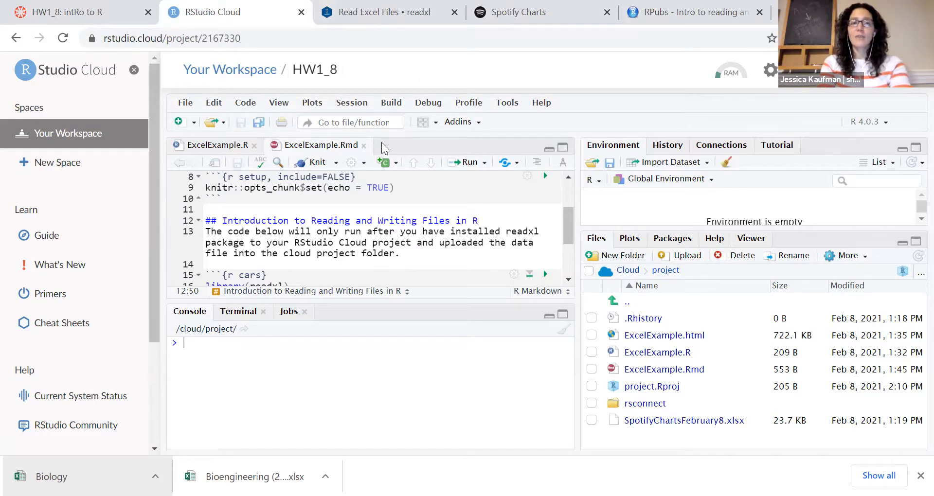
Close the ExcelExample.R and ExcelExample.Rmd editor tabs.
click(211, 145)
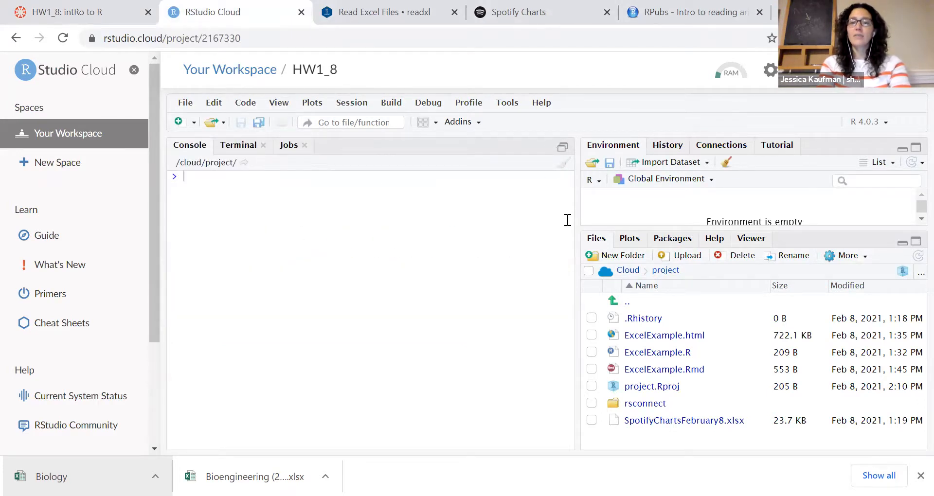
mouse_move(748, 335)
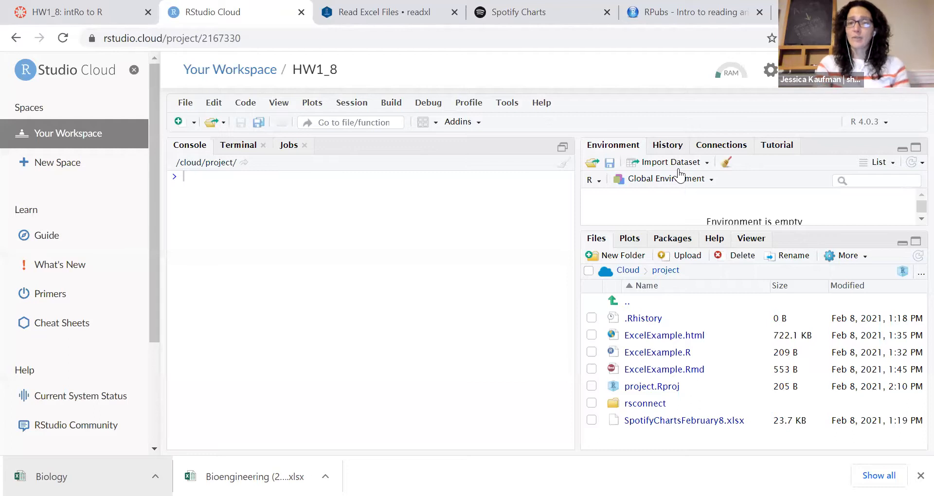
mouse_move(658, 389)
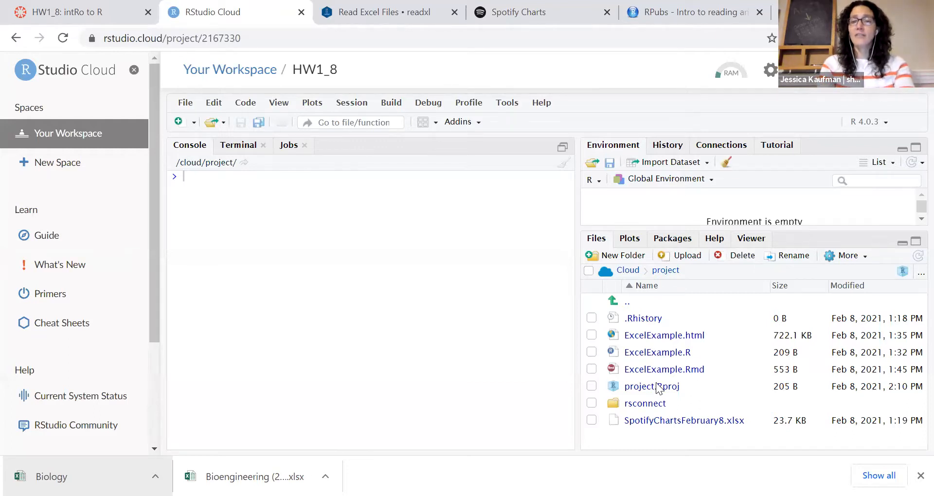
mouse_move(664, 334)
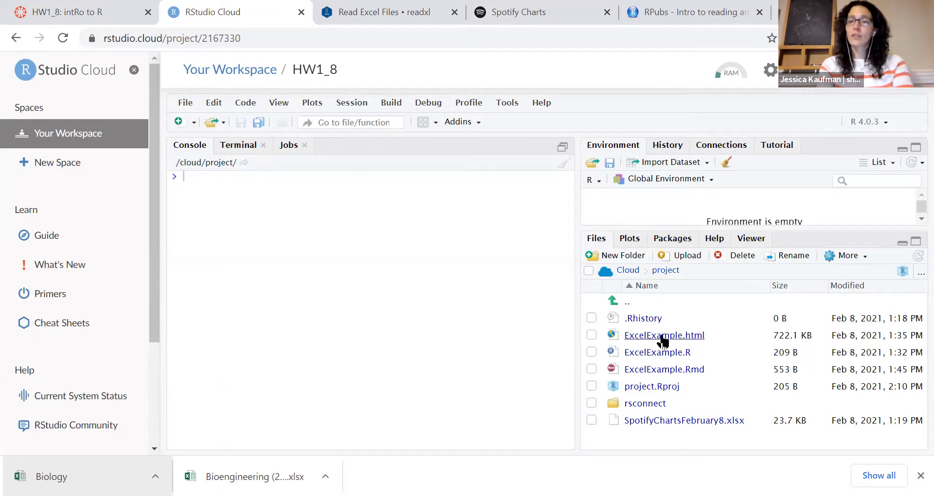
mouse_move(651, 386)
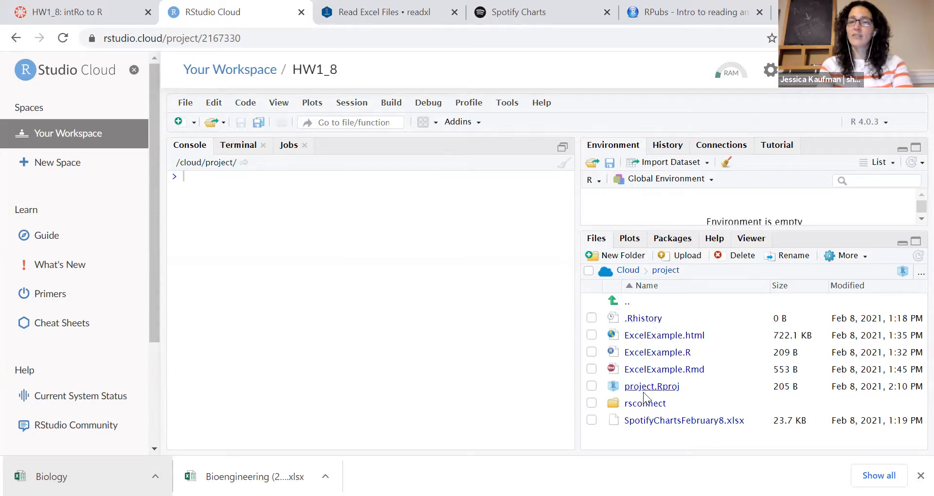
mouse_move(651, 386)
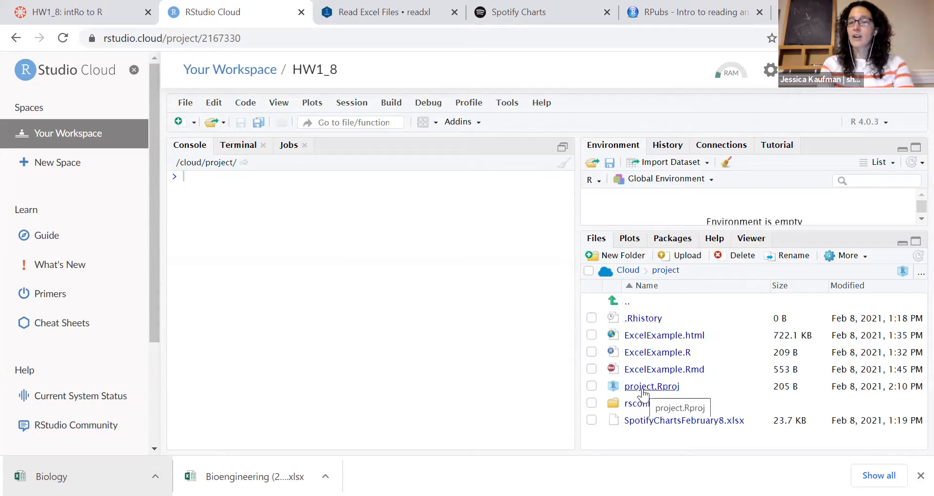
mouse_move(663, 368)
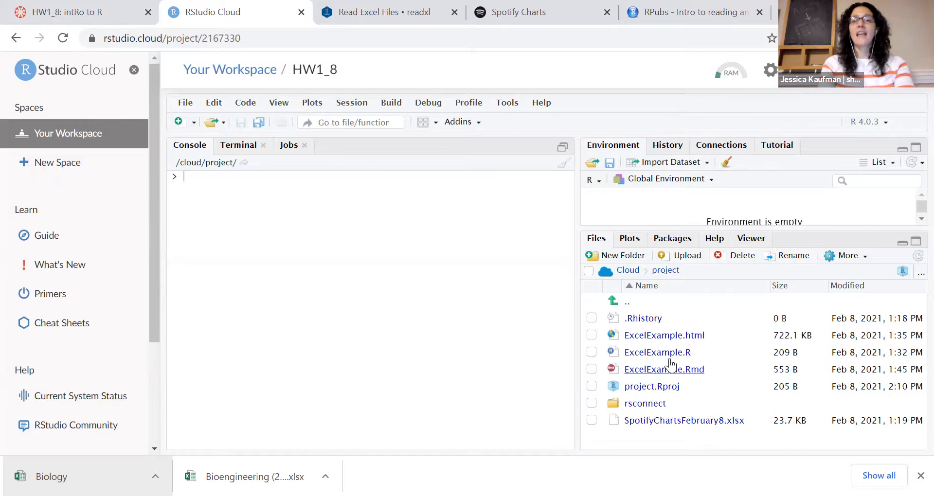
mouse_move(664, 335)
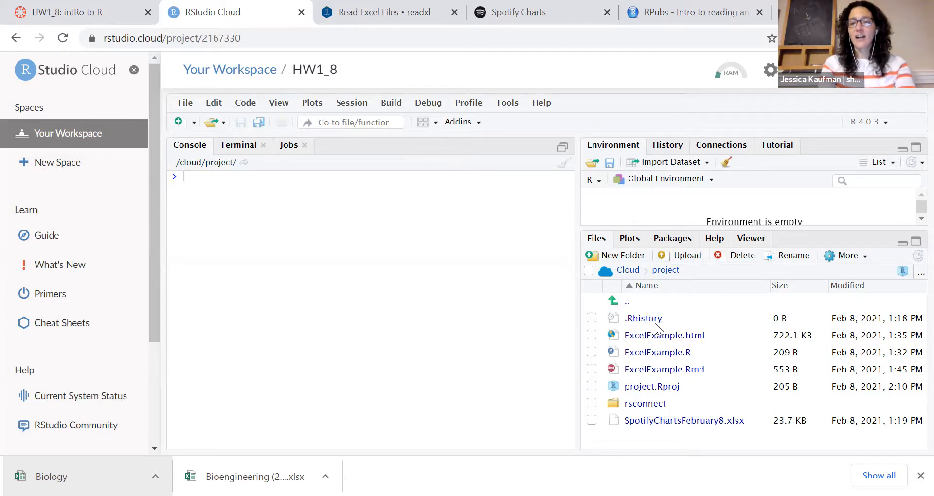
mouse_move(657, 338)
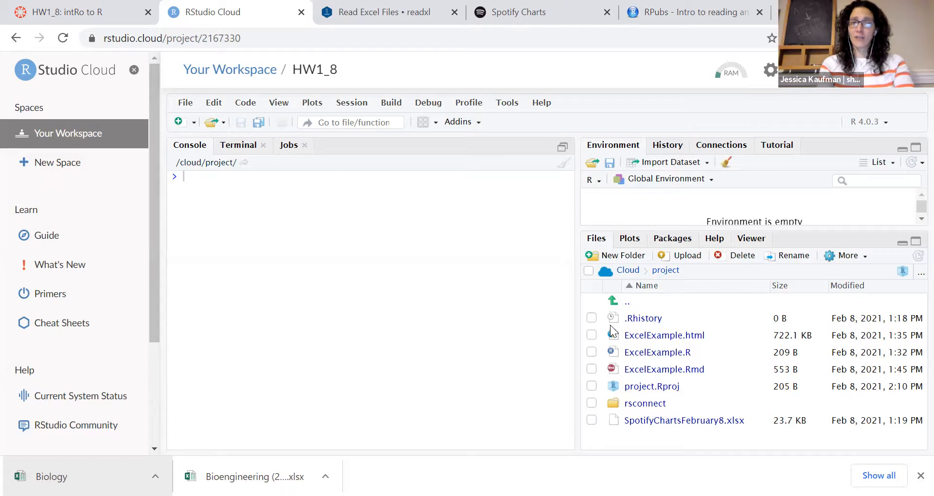
mouse_move(179, 124)
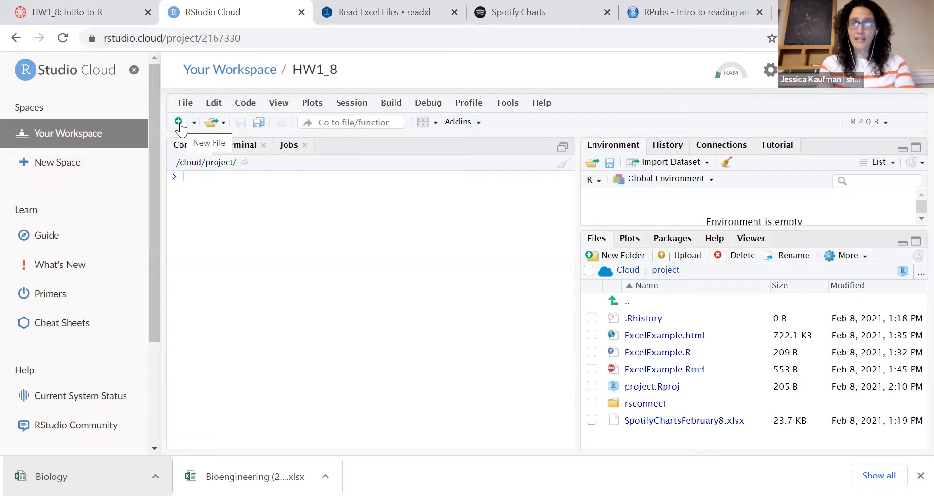
Create a new blank Untitled1 R script from the new-file menu.
click(180, 122)
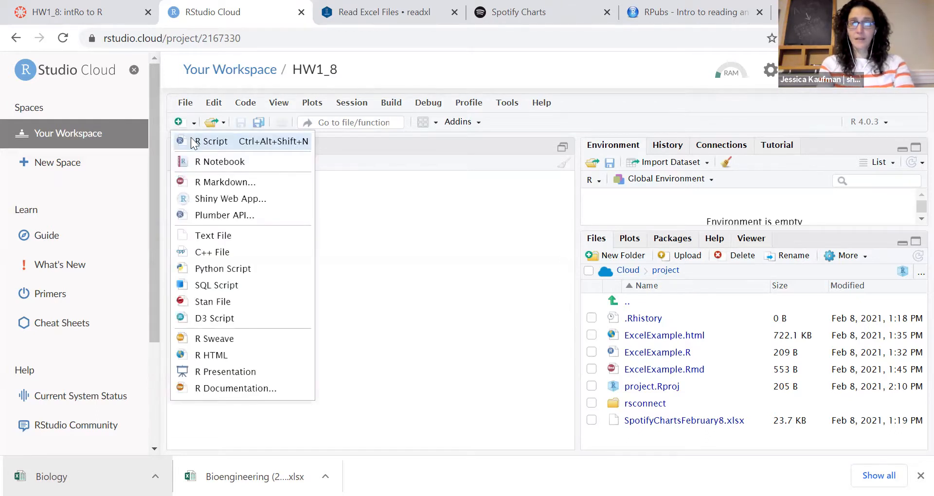
right_click(211, 141)
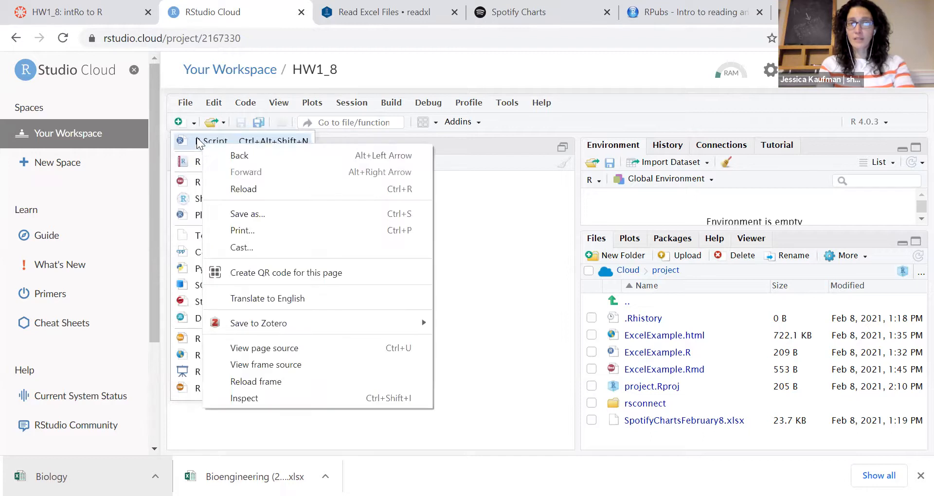
click(212, 141)
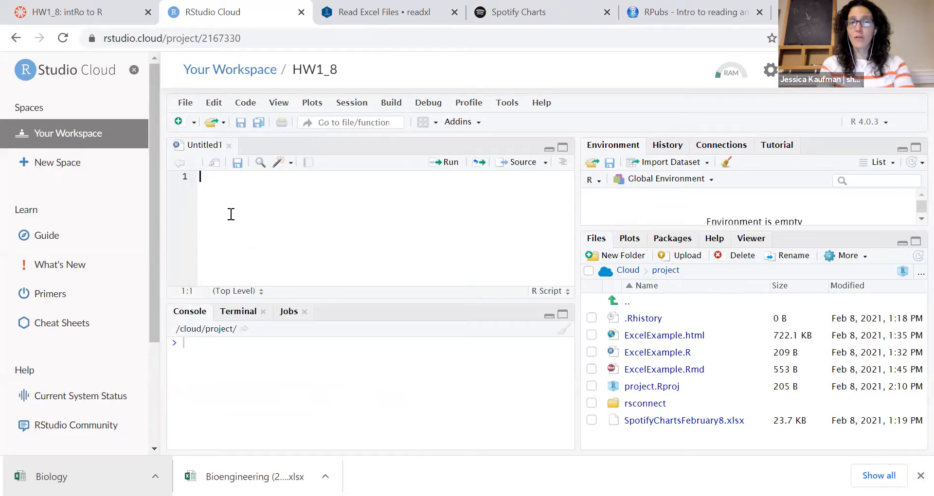
mouse_move(267, 175)
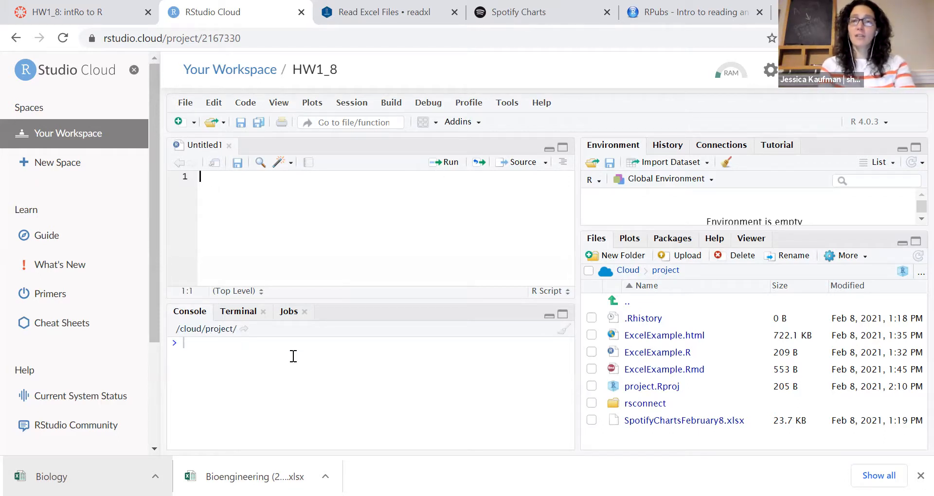
mouse_move(238, 252)
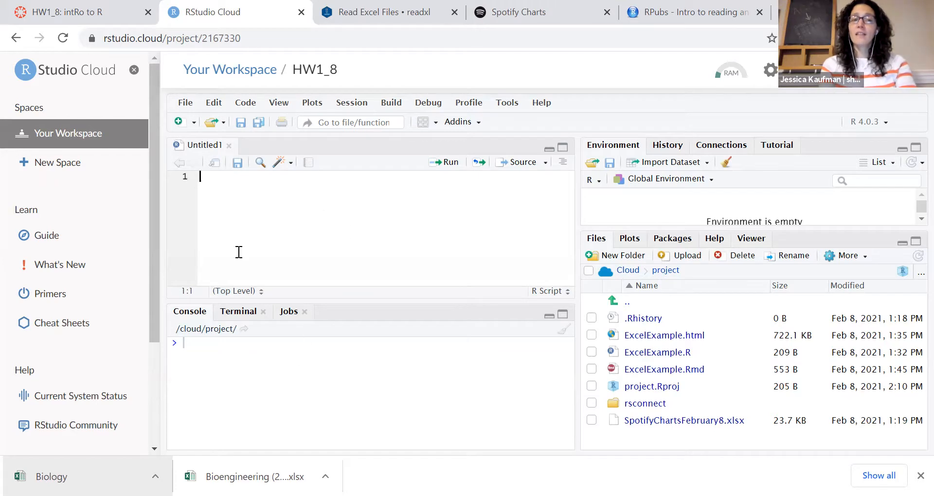
mouse_move(226, 221)
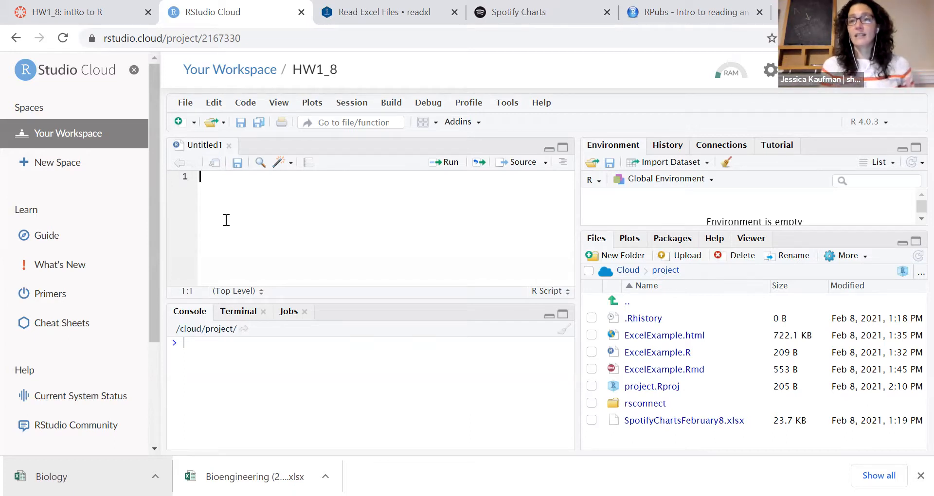
mouse_move(684, 379)
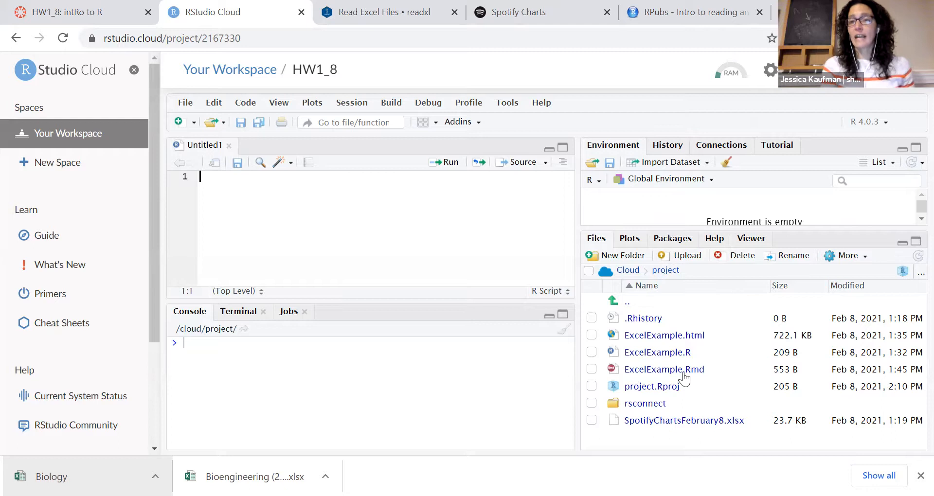
mouse_move(667, 348)
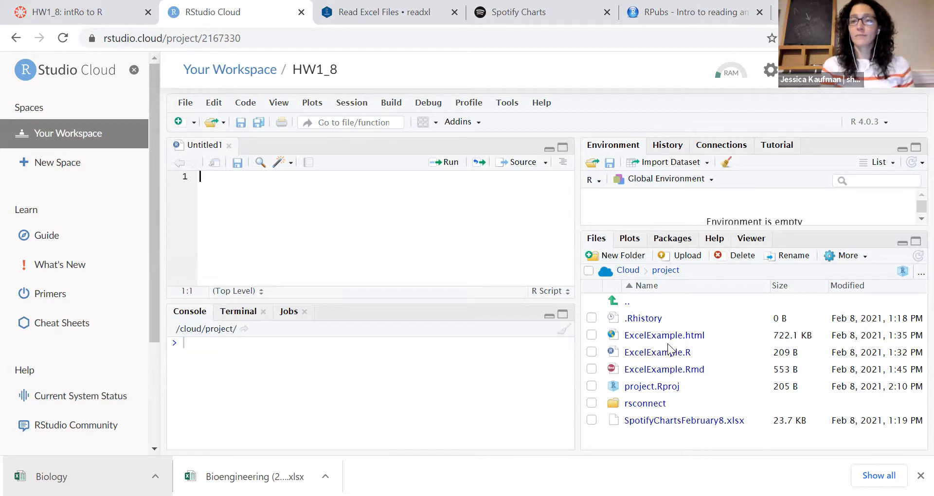
mouse_move(657, 352)
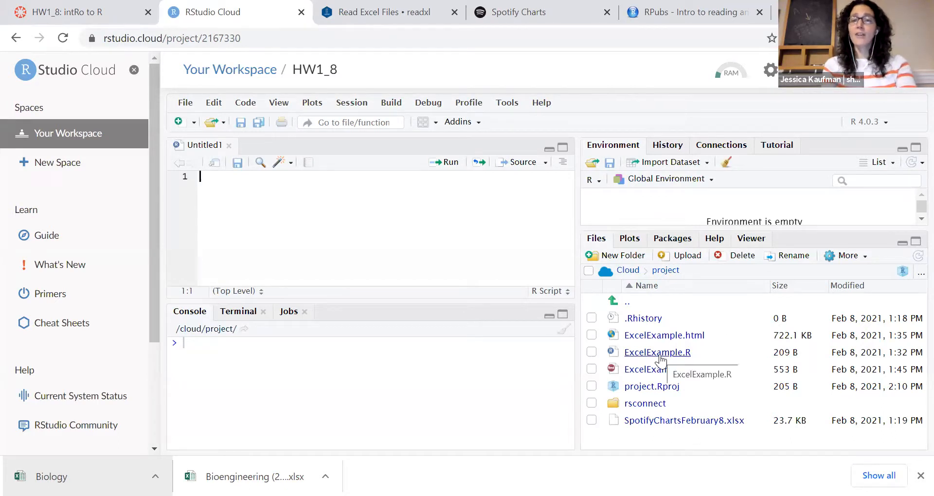
Open ExcelExample.R, close Untitled1, and place the caret on the library(readxl) line.
click(657, 352)
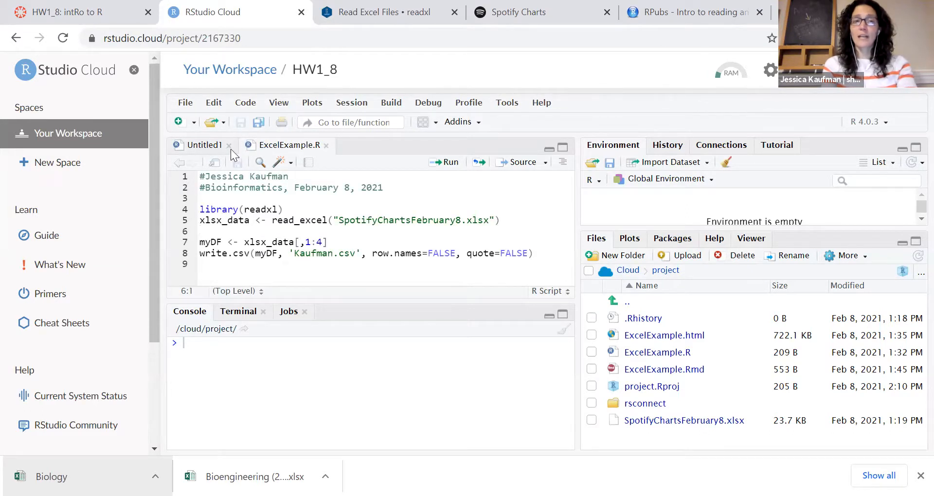
click(229, 145)
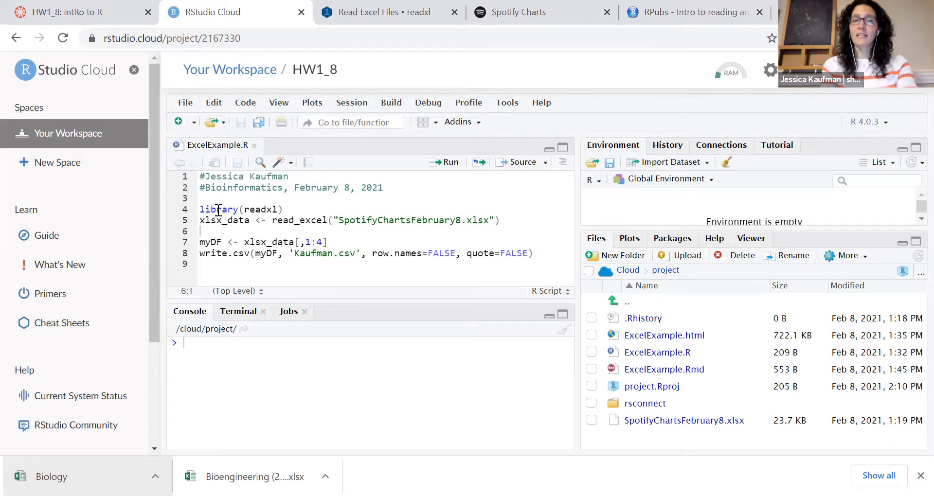
click(244, 209)
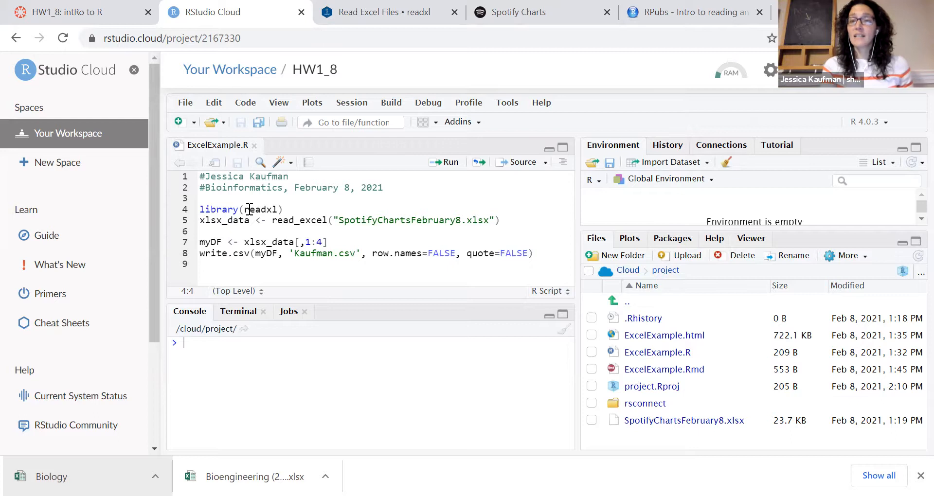
Install the readxl package through Tools > Install Packages.
click(507, 102)
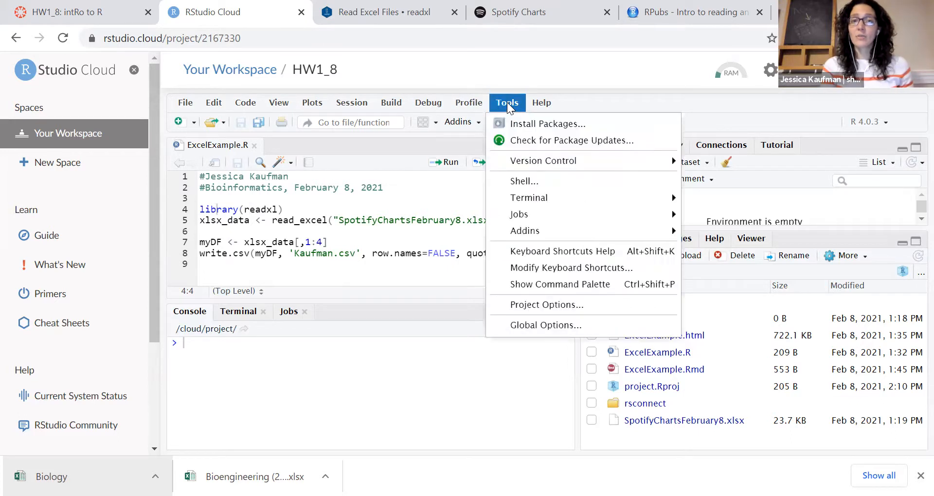
click(547, 123)
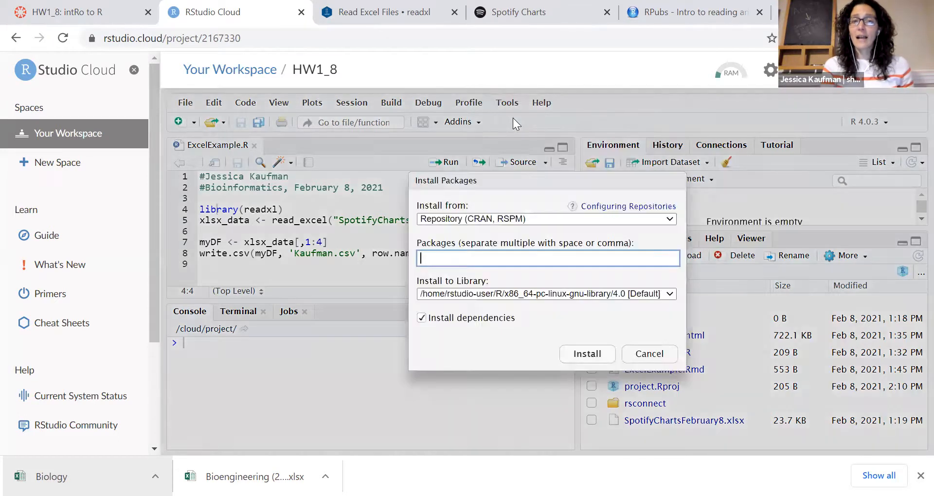
text(readxl)
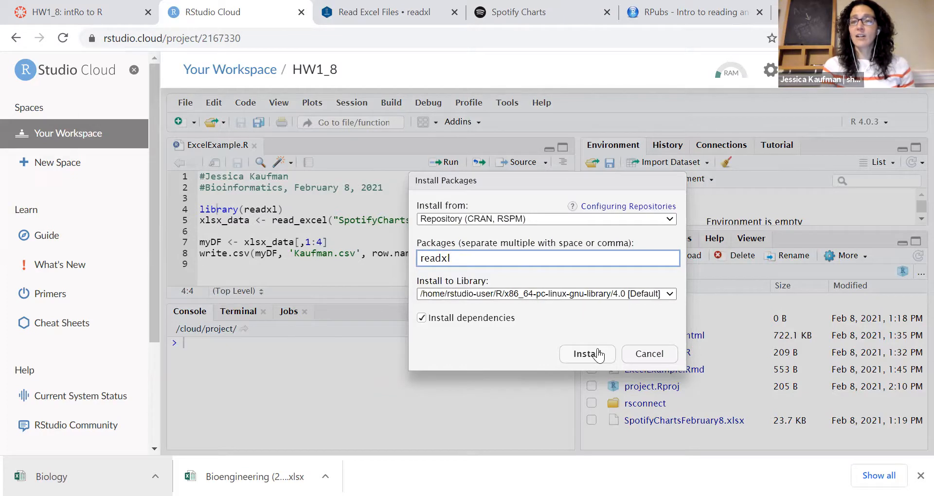
mouse_move(570, 364)
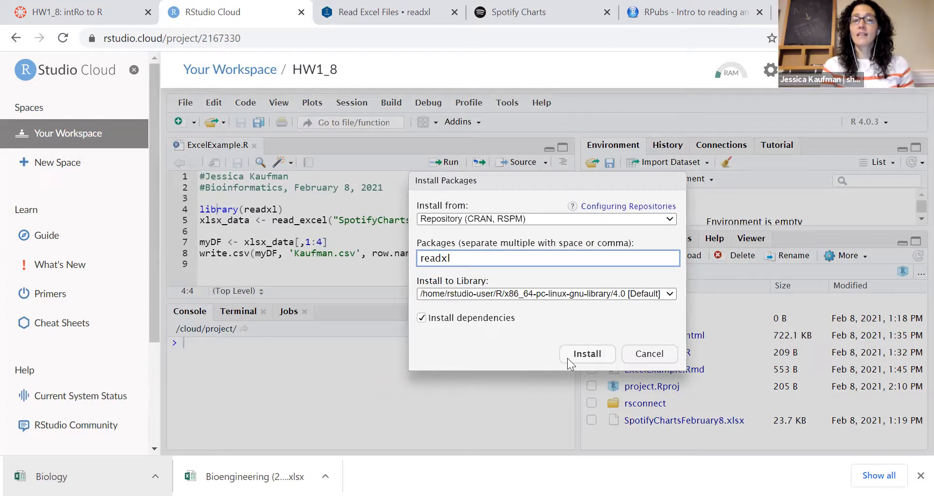
click(586, 353)
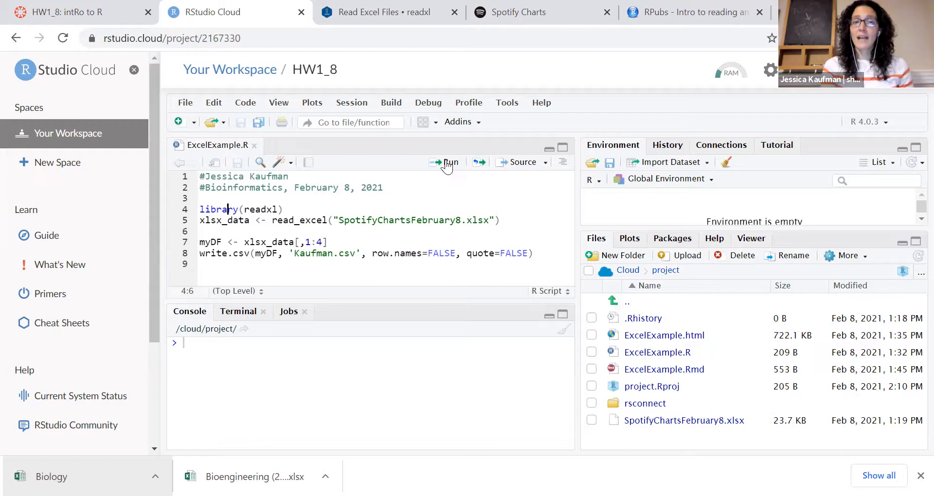
Run line 4, library(readxl), in the console.
click(448, 162)
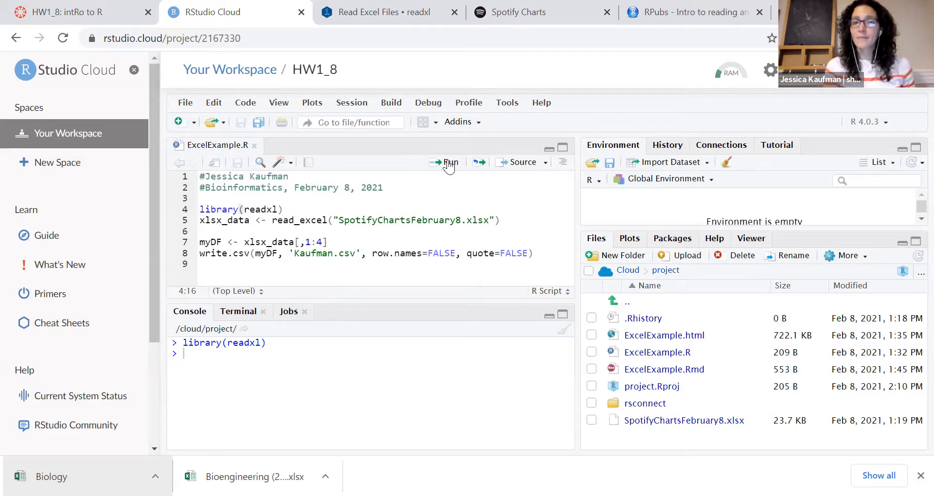
mouse_move(449, 162)
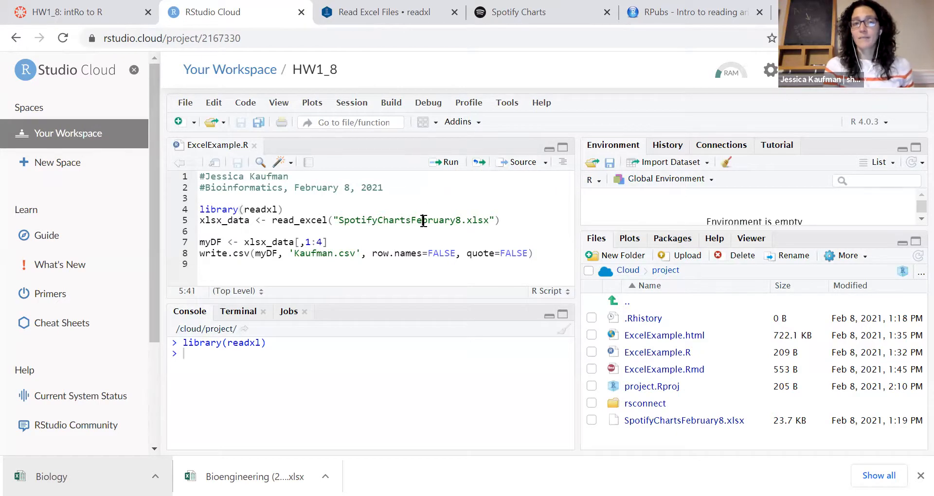
mouse_move(444, 162)
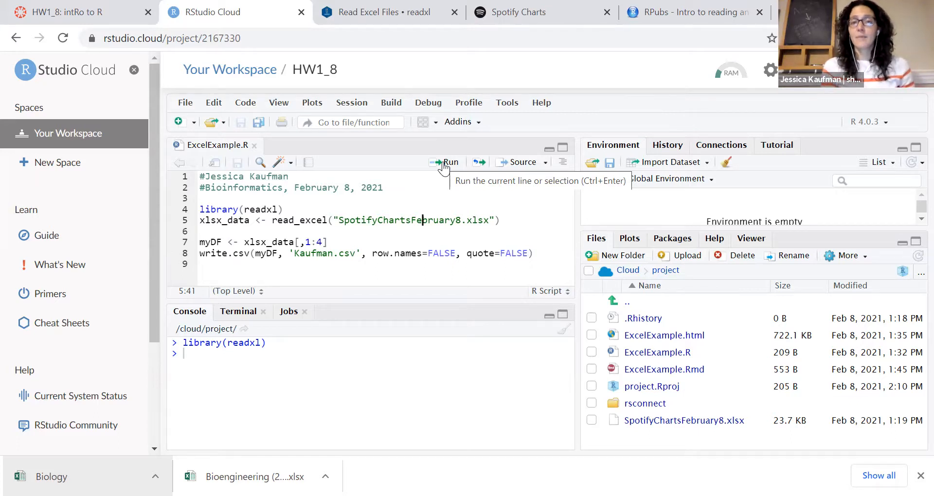
mouse_move(407, 216)
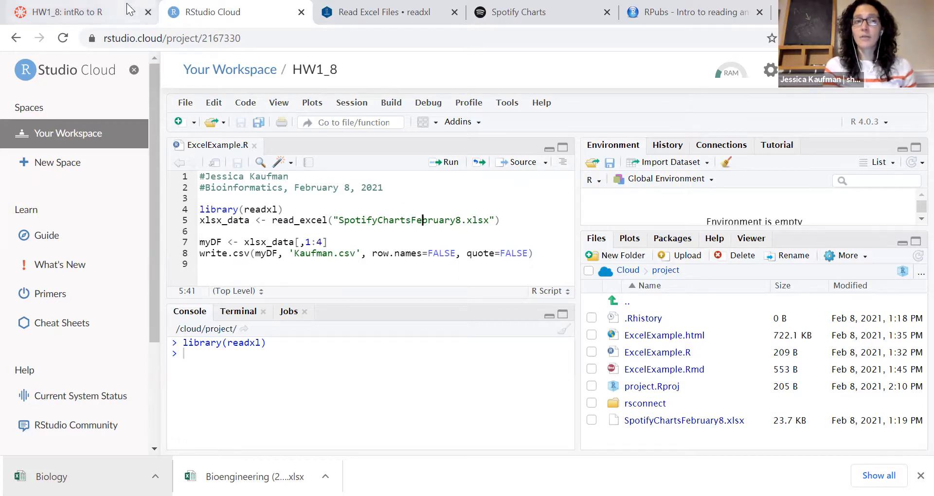
Switch to the HW1_8 Canvas page and scroll to Steps 3–5.
click(71, 11)
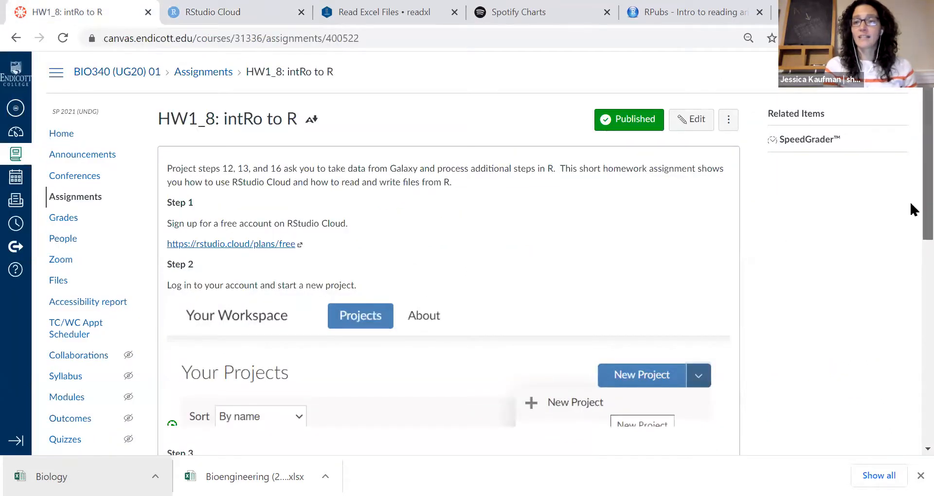
scroll(down, 3)
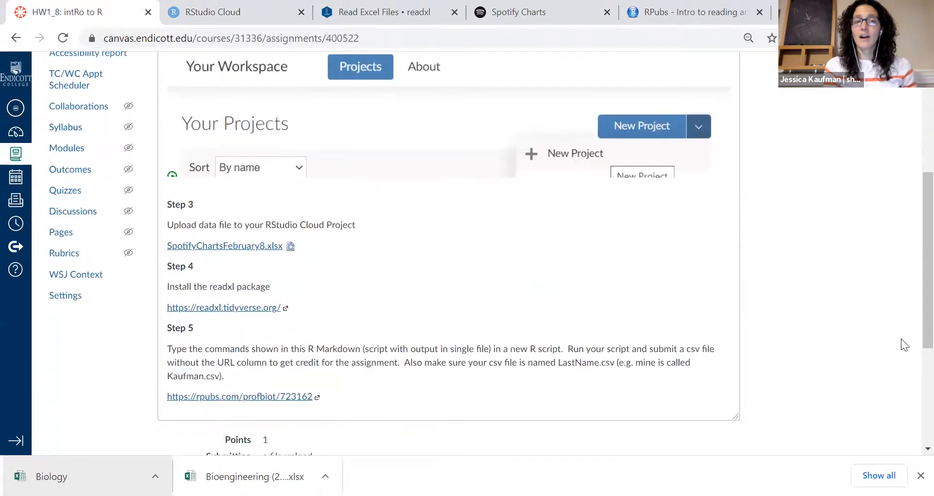
mouse_move(253, 249)
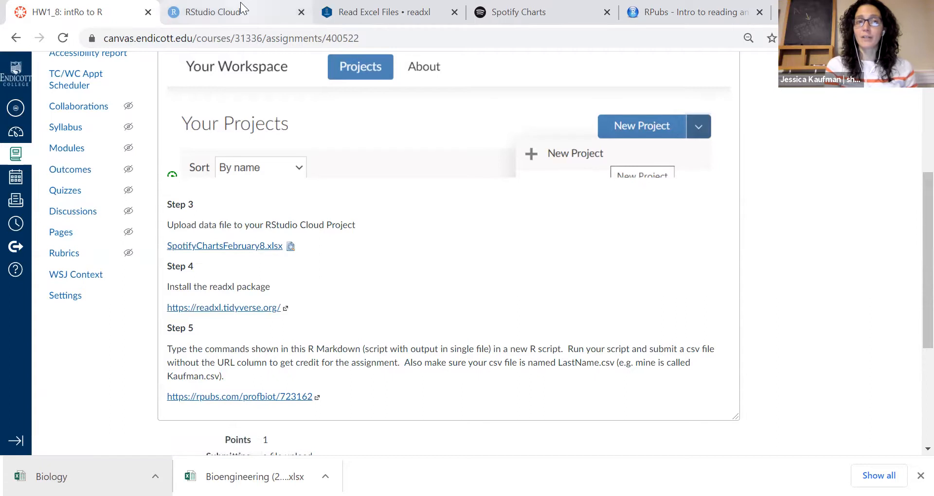
Back in RStudio, retype the read_excel file name as SpotifyChartsFebruary8.xlsx.
click(209, 12)
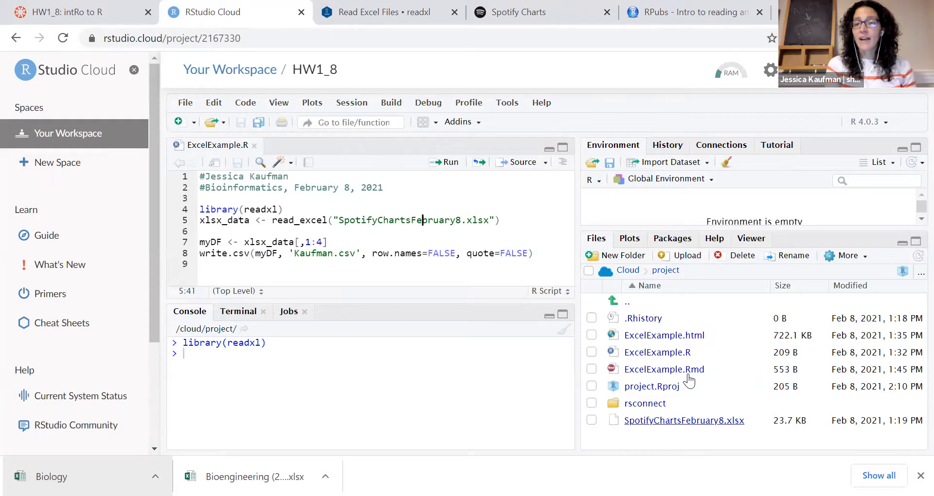
mouse_move(684, 420)
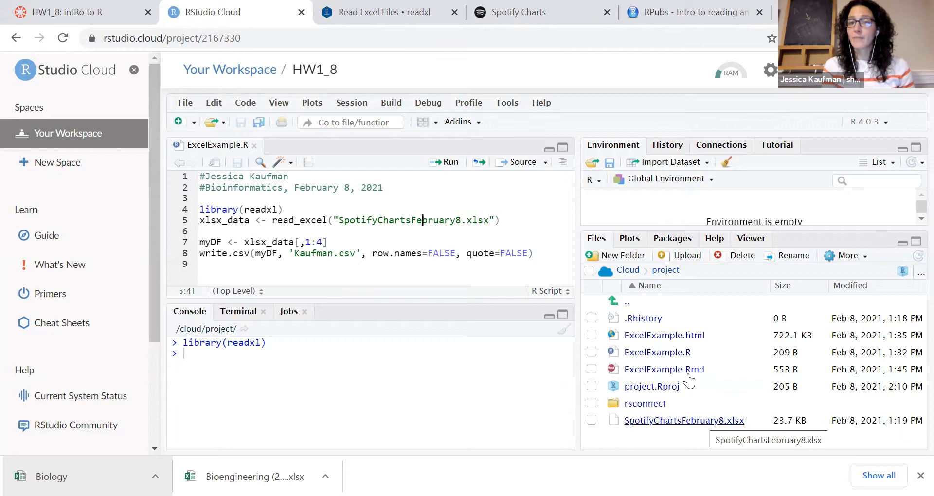
mouse_move(704, 411)
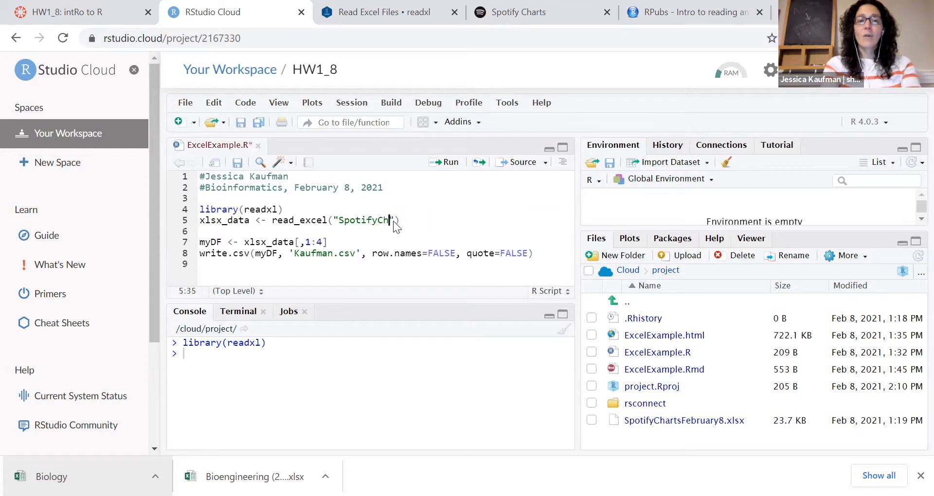
key(Backspace)
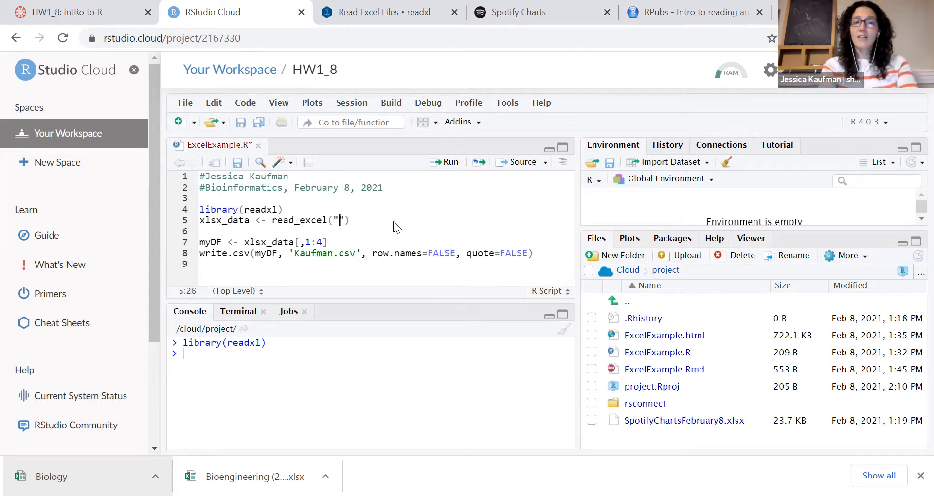
text(Sp)
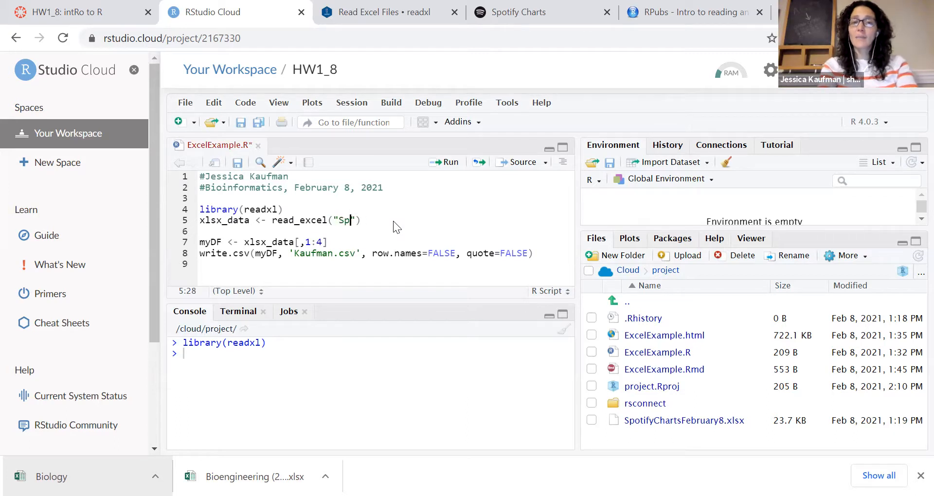
text(otifyChartsFebruary8.xlsx)
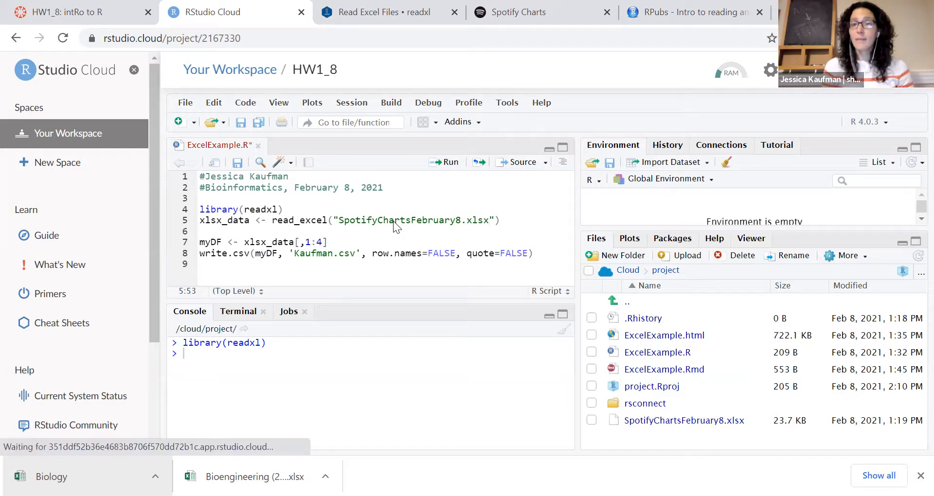
mouse_move(448, 166)
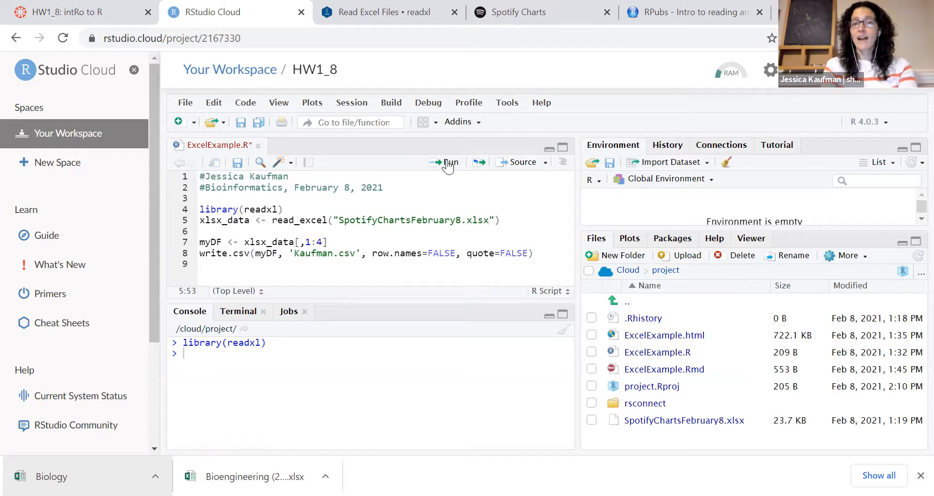
mouse_move(448, 162)
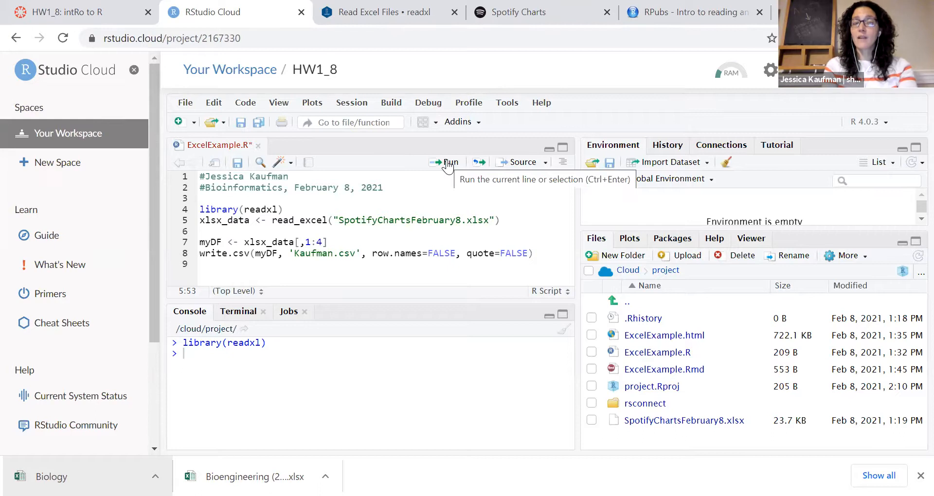
Run the read_excel line to create xlsx_data with 200 observations of 5 variables.
click(448, 162)
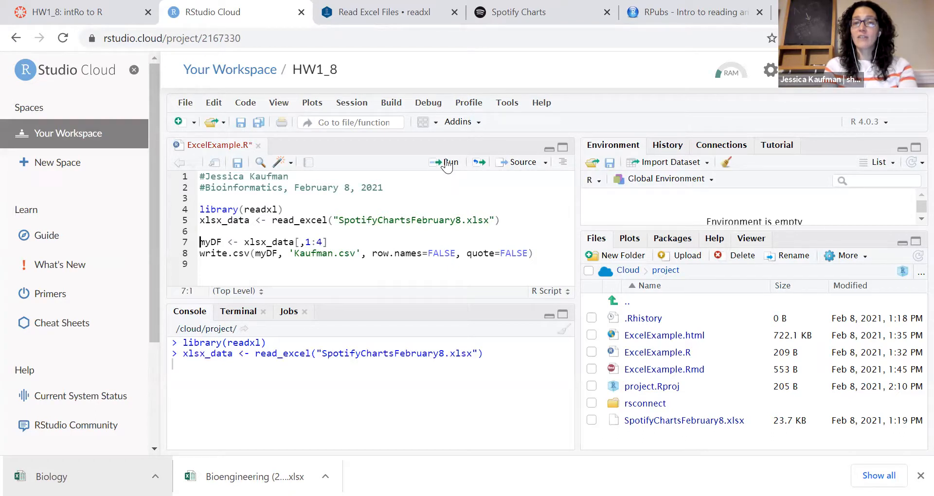
click(447, 162)
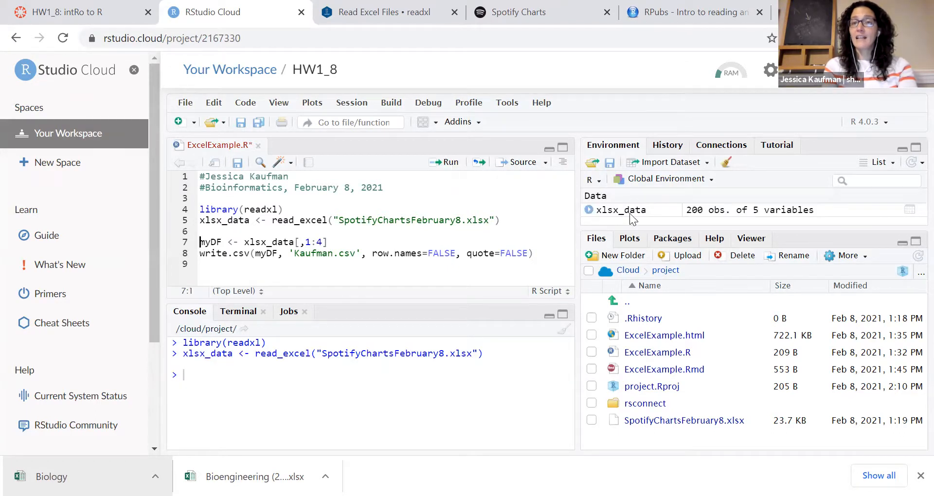
mouse_move(703, 215)
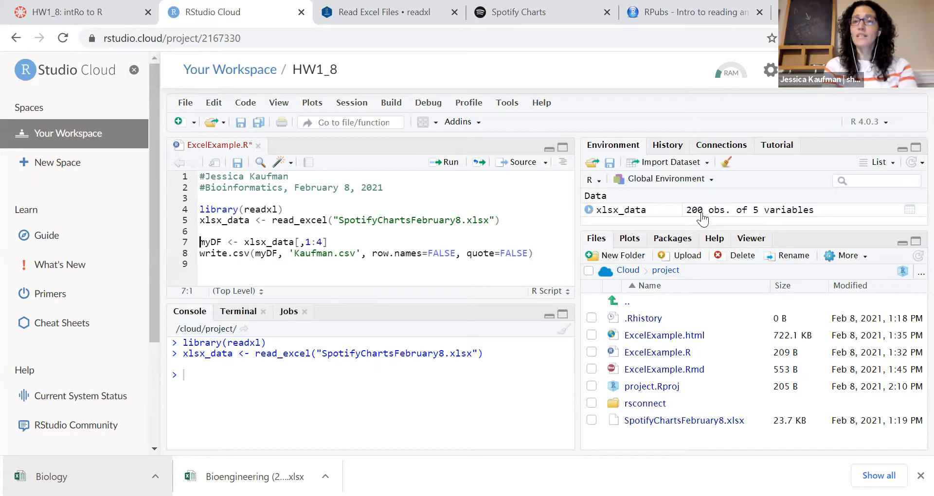
mouse_move(770, 217)
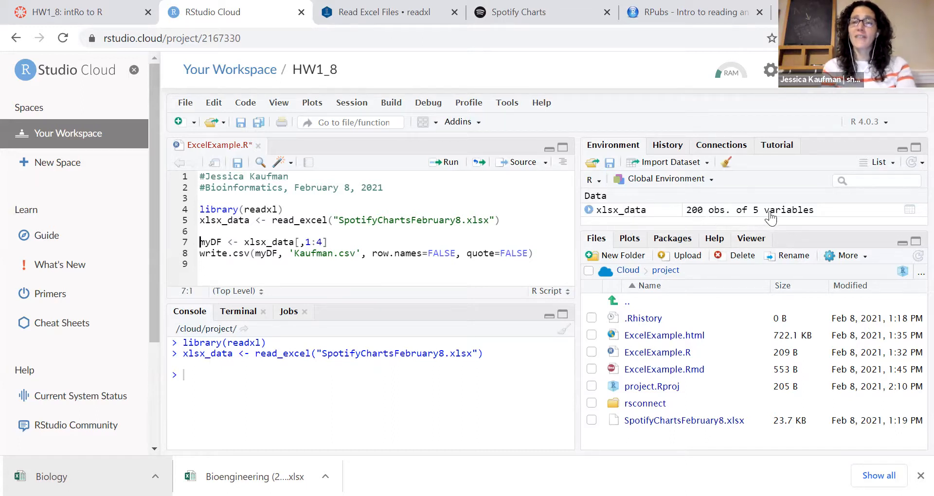
mouse_move(773, 212)
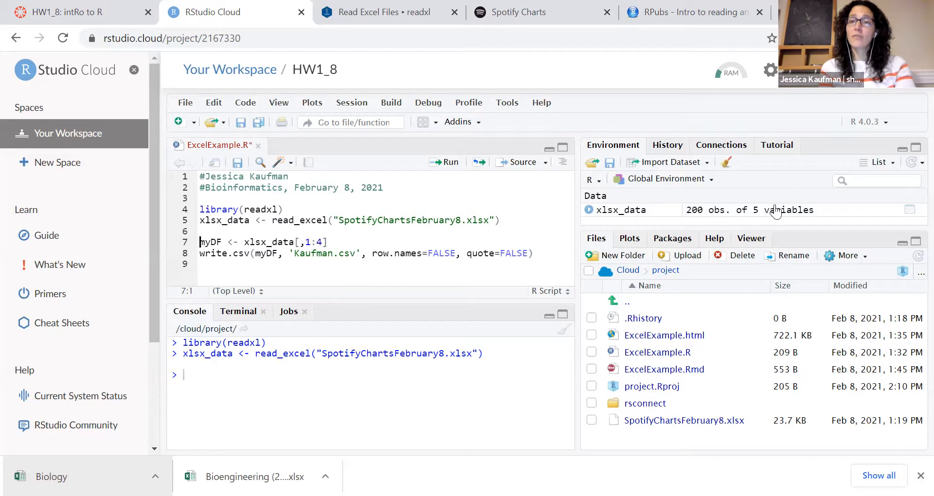
mouse_move(639, 214)
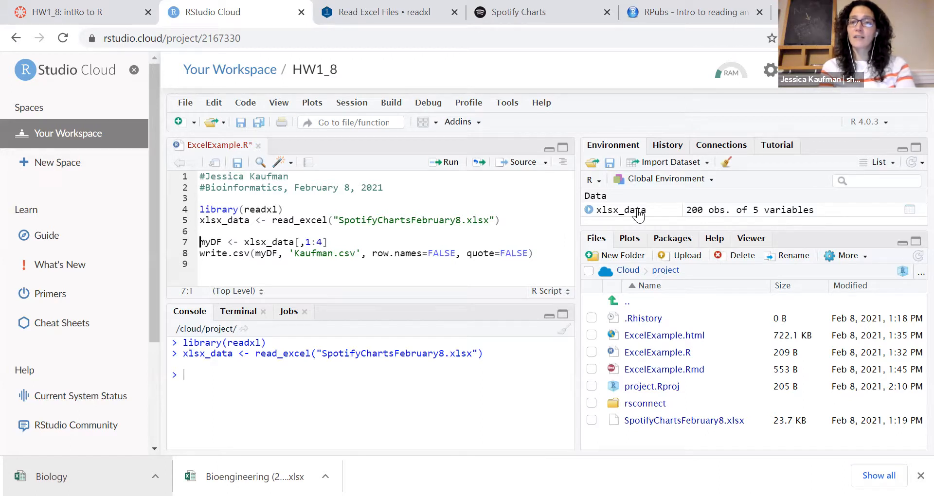
Open xlsx_data in the data viewer to see Position, Track Name, Artist, Streams and URL.
click(634, 209)
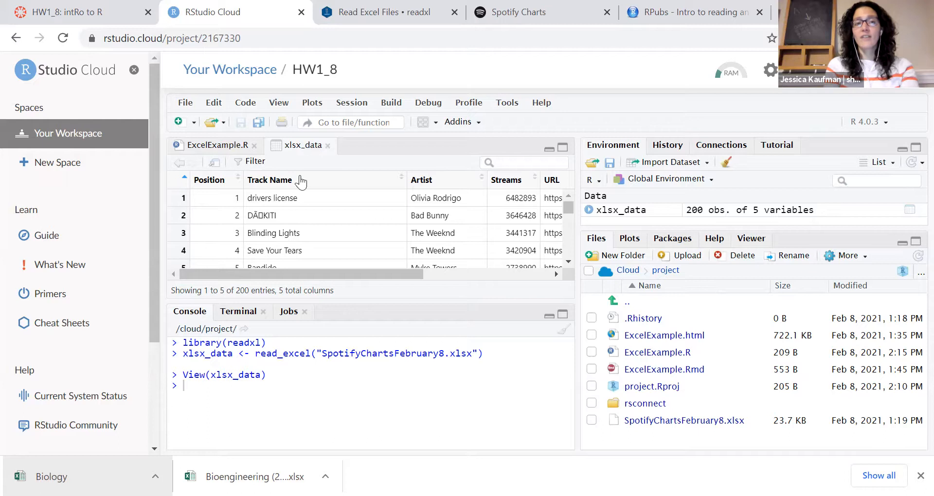
mouse_move(408, 215)
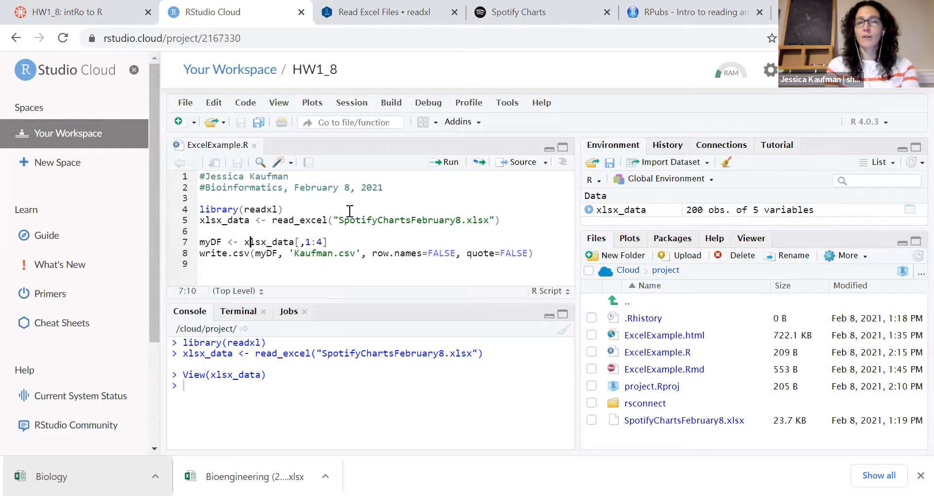
Run myDF <- xlsx_data[,1:4] to keep only Position, Track Name, Artist and Streams.
click(443, 162)
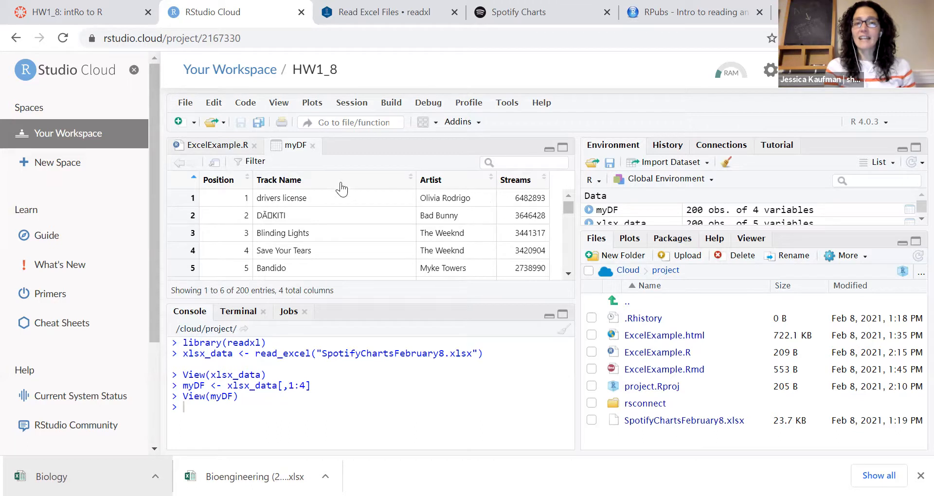
mouse_move(560, 192)
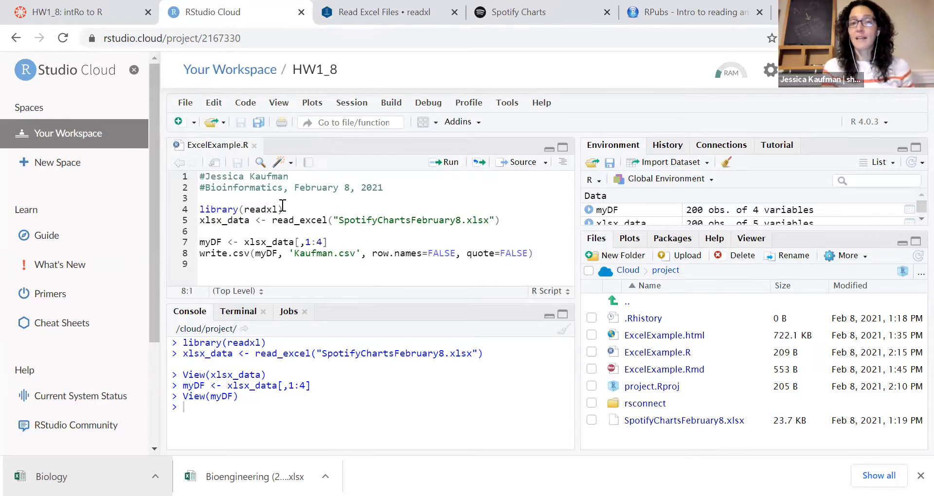
mouse_move(345, 261)
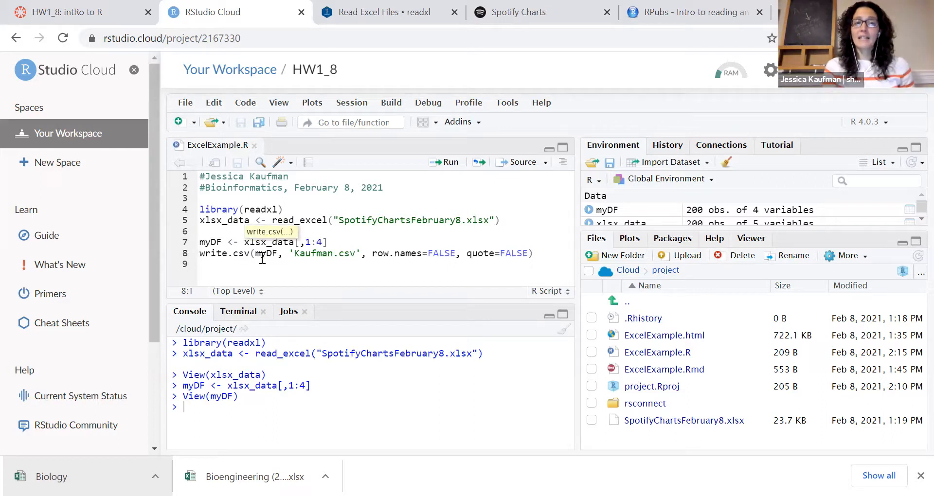
Run line 8's write.csv to export myDF as Kaufman.csv.
click(327, 253)
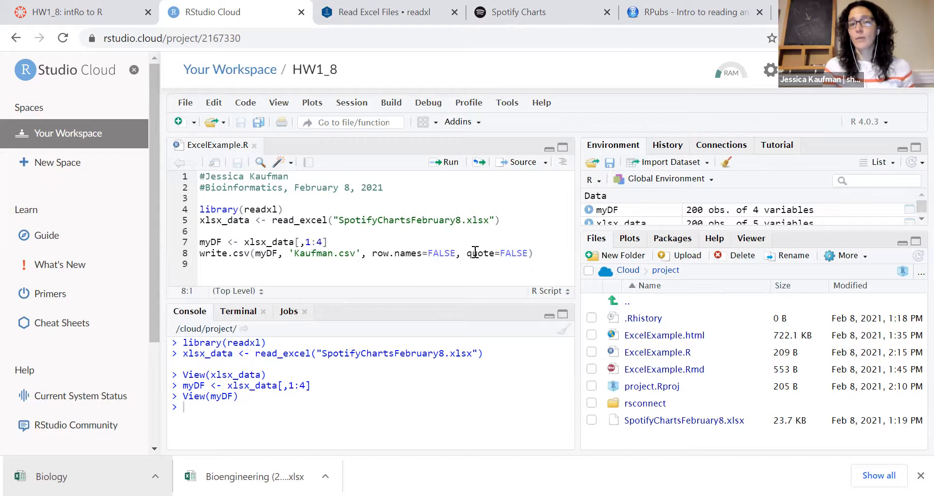
click(444, 162)
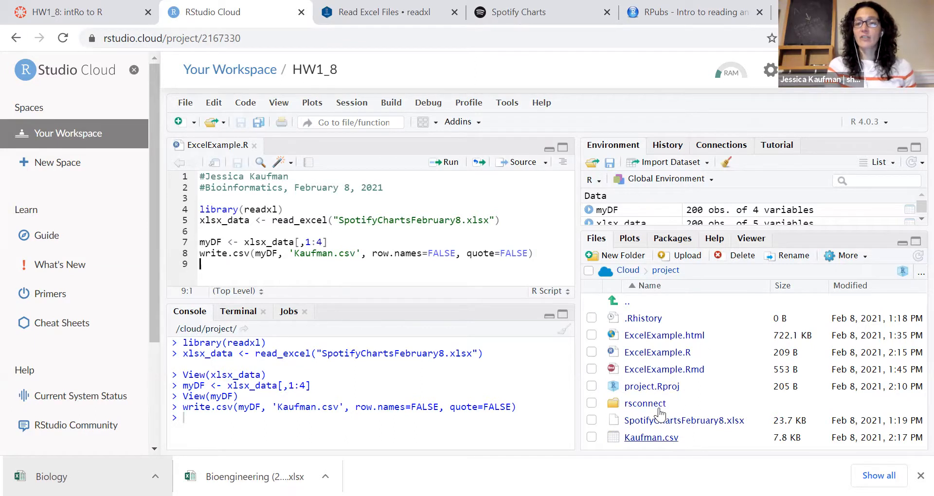
mouse_move(651, 437)
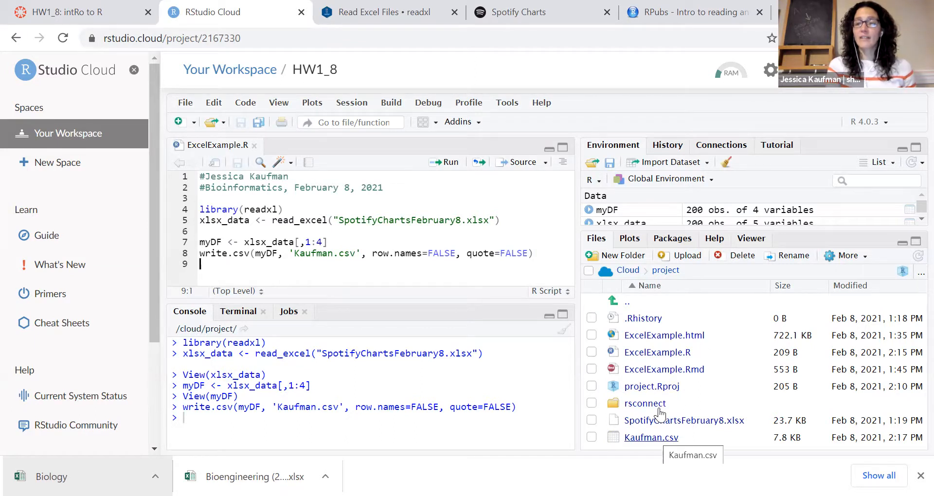
mouse_move(681, 404)
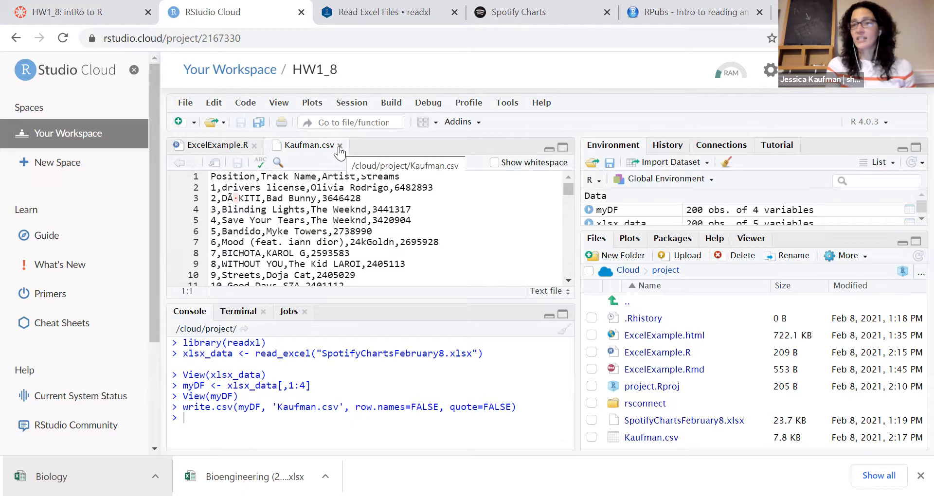
Close the Kaufman.csv editor tab.
click(340, 148)
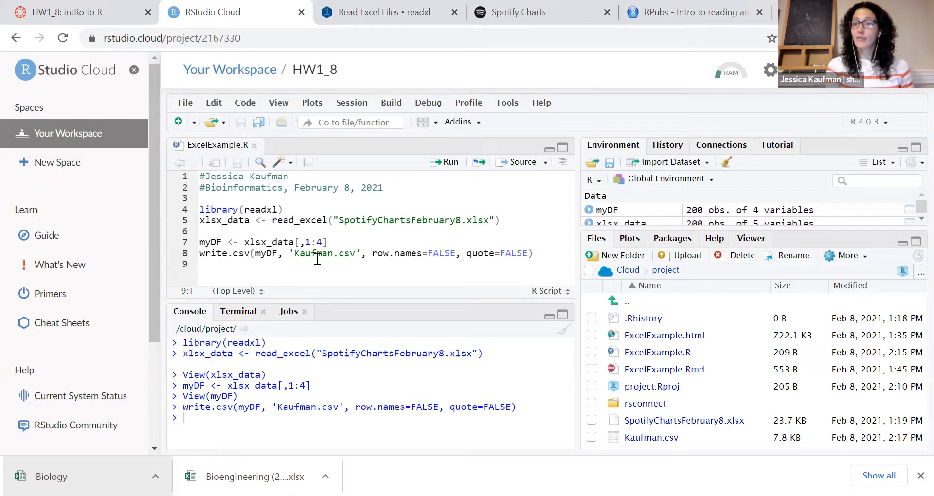
Highlight Step 5 in the HW1_8 Canvas assignment: submit LastName.csv without URL.
click(78, 12)
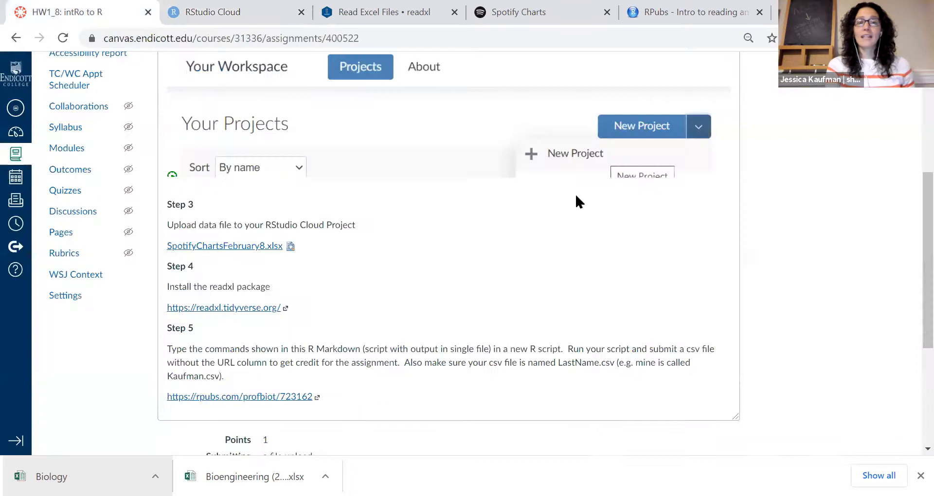
mouse_move(427, 345)
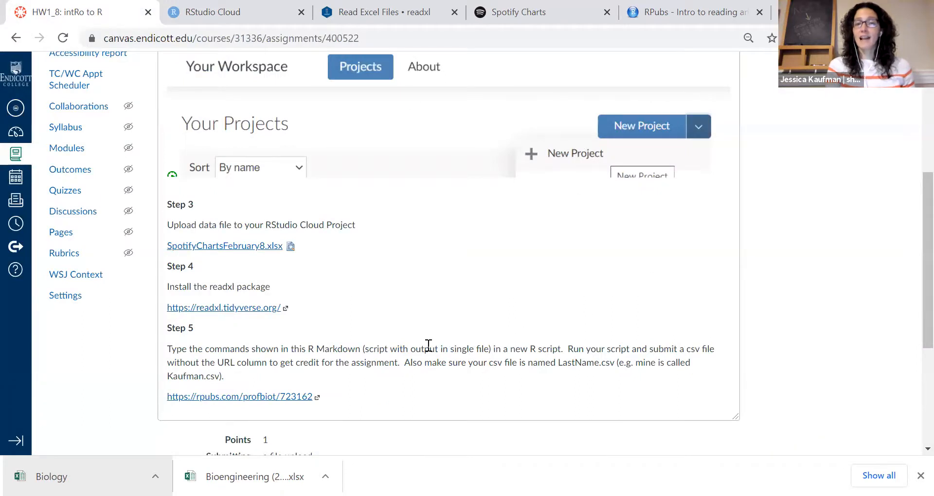
drag(424, 348, 476, 361)
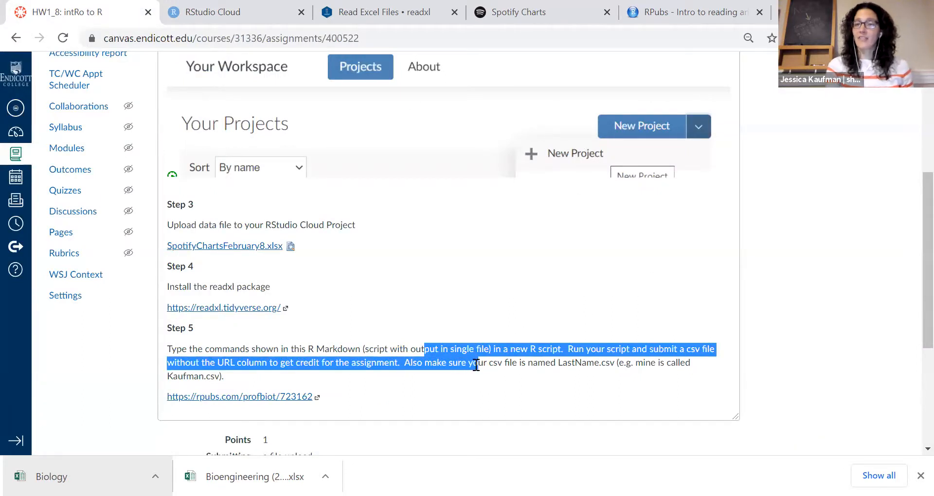